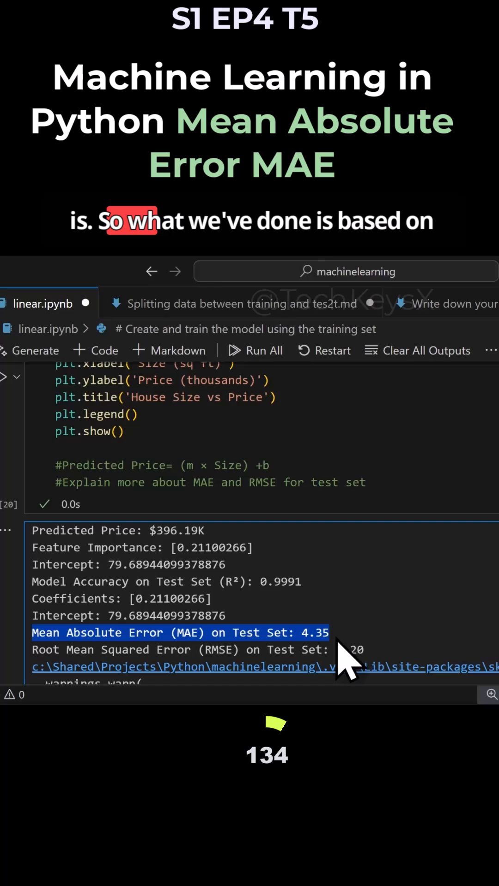
pyautogui.scroll(3)
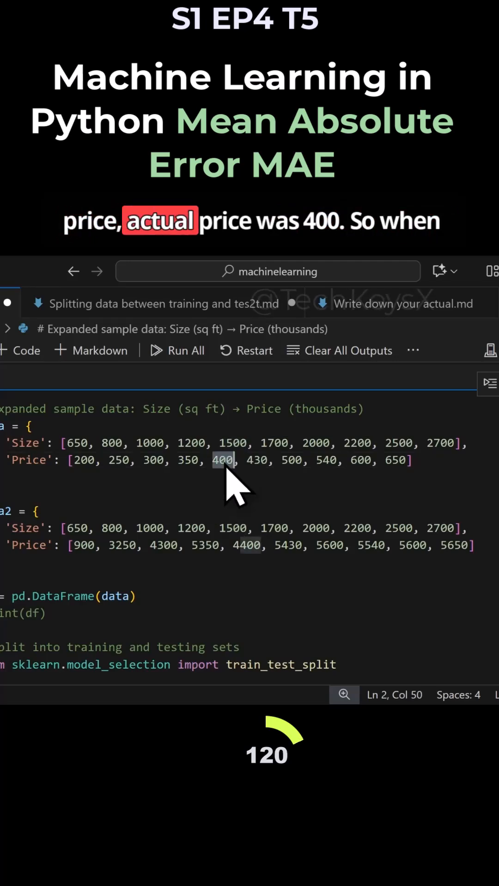
pyautogui.scroll(-3)
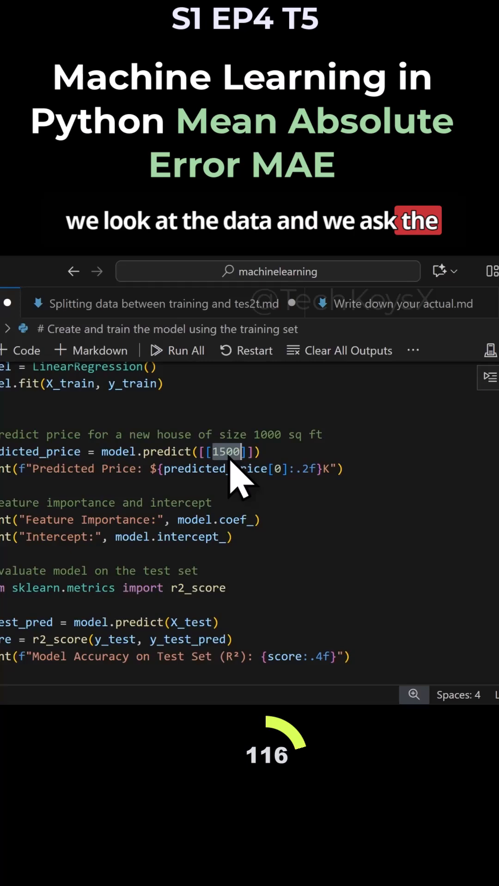
pyautogui.scroll(-3)
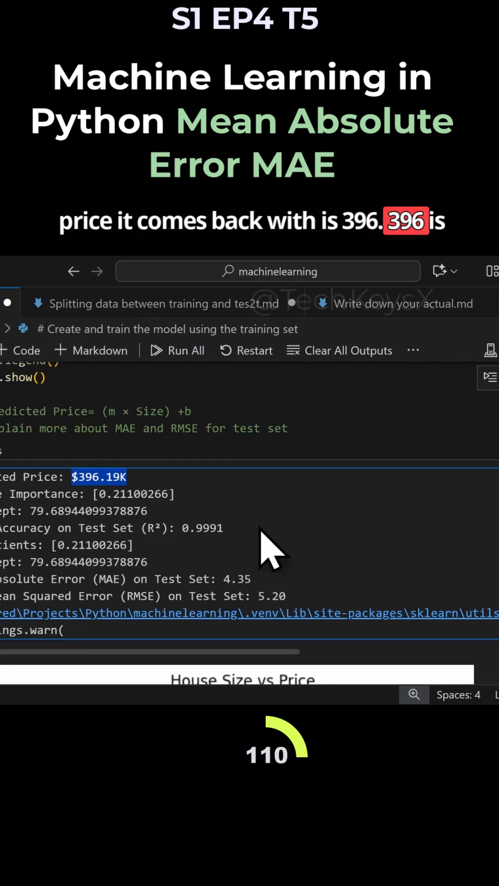
pyautogui.scroll(3)
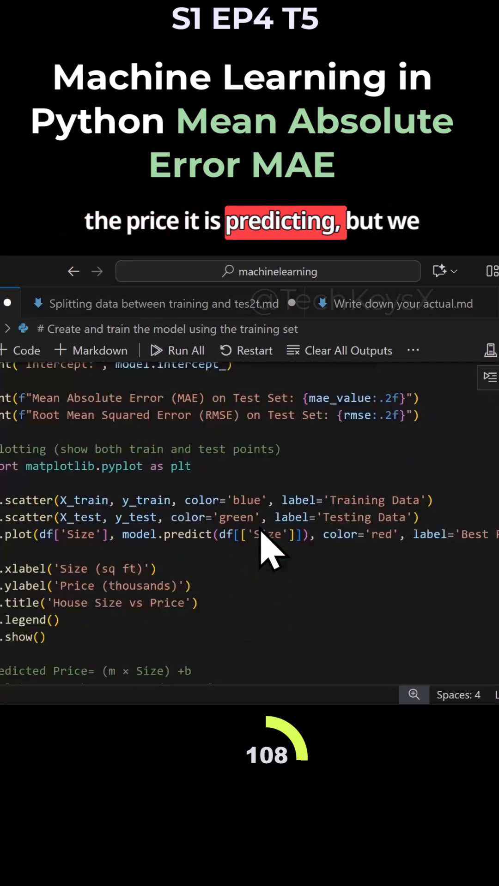
pyautogui.scroll(3)
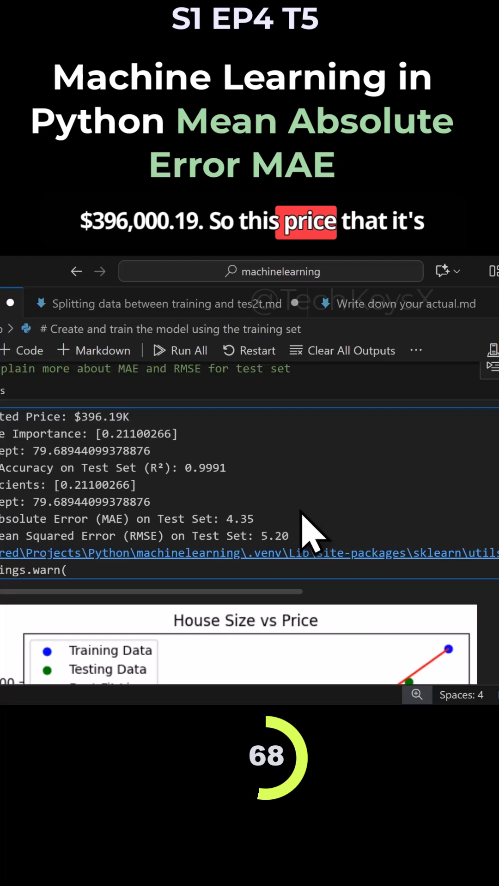
pyautogui.scroll(3)
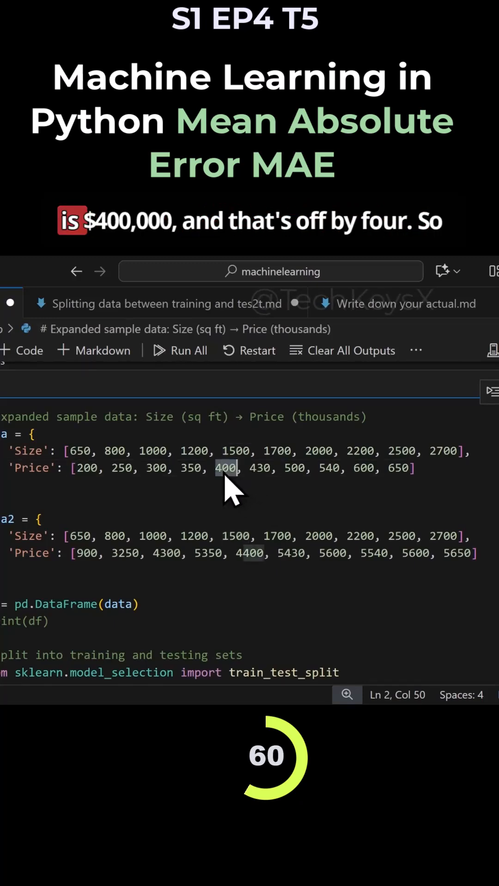
pyautogui.scroll(-3)
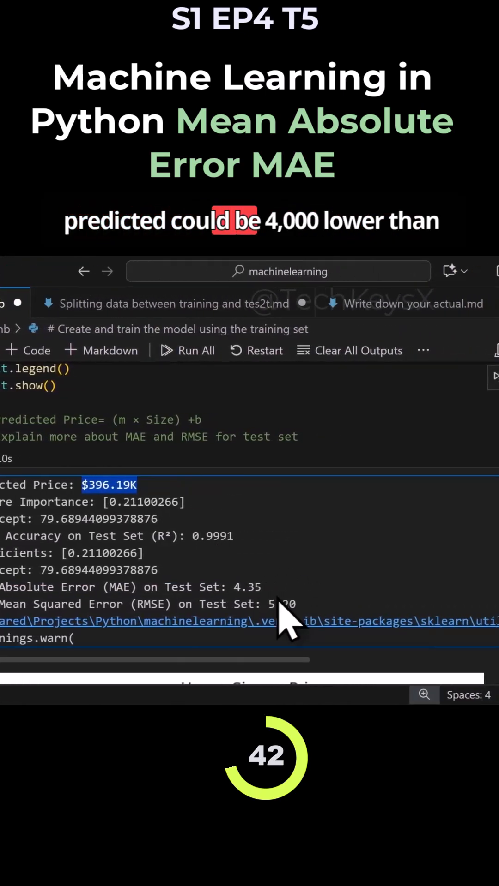
pyautogui.moveTo(94, 503)
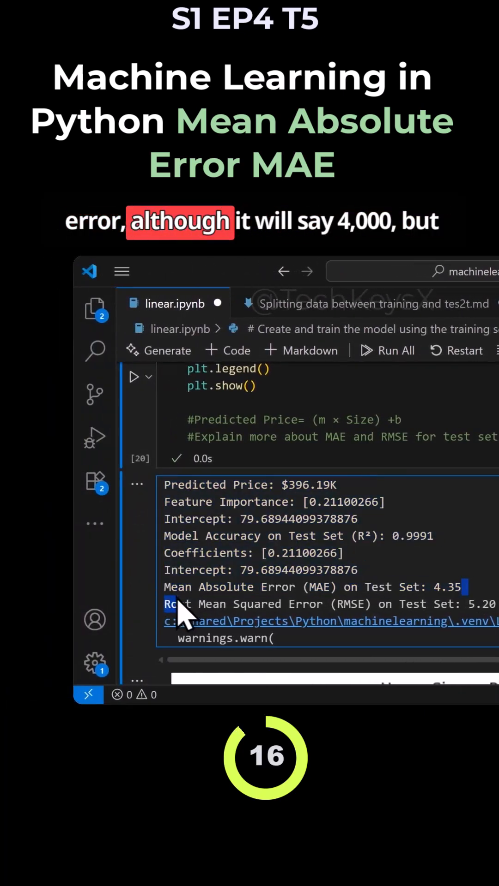
pyautogui.hscroll(3)
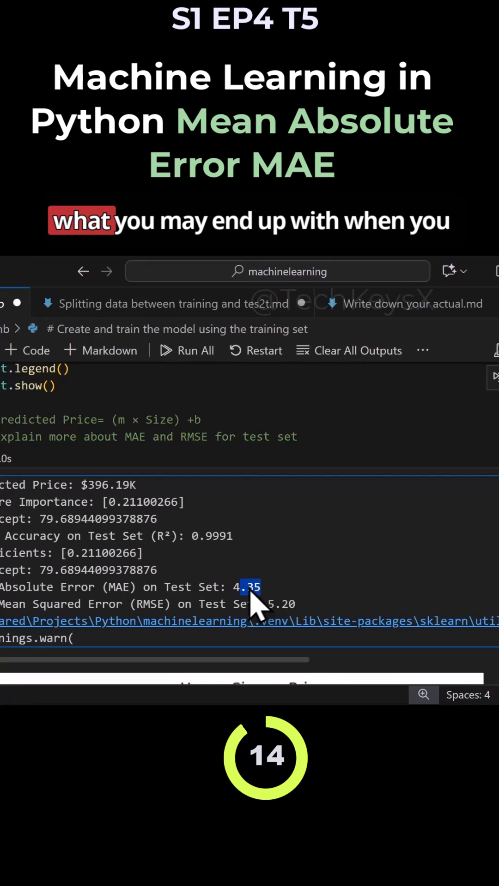